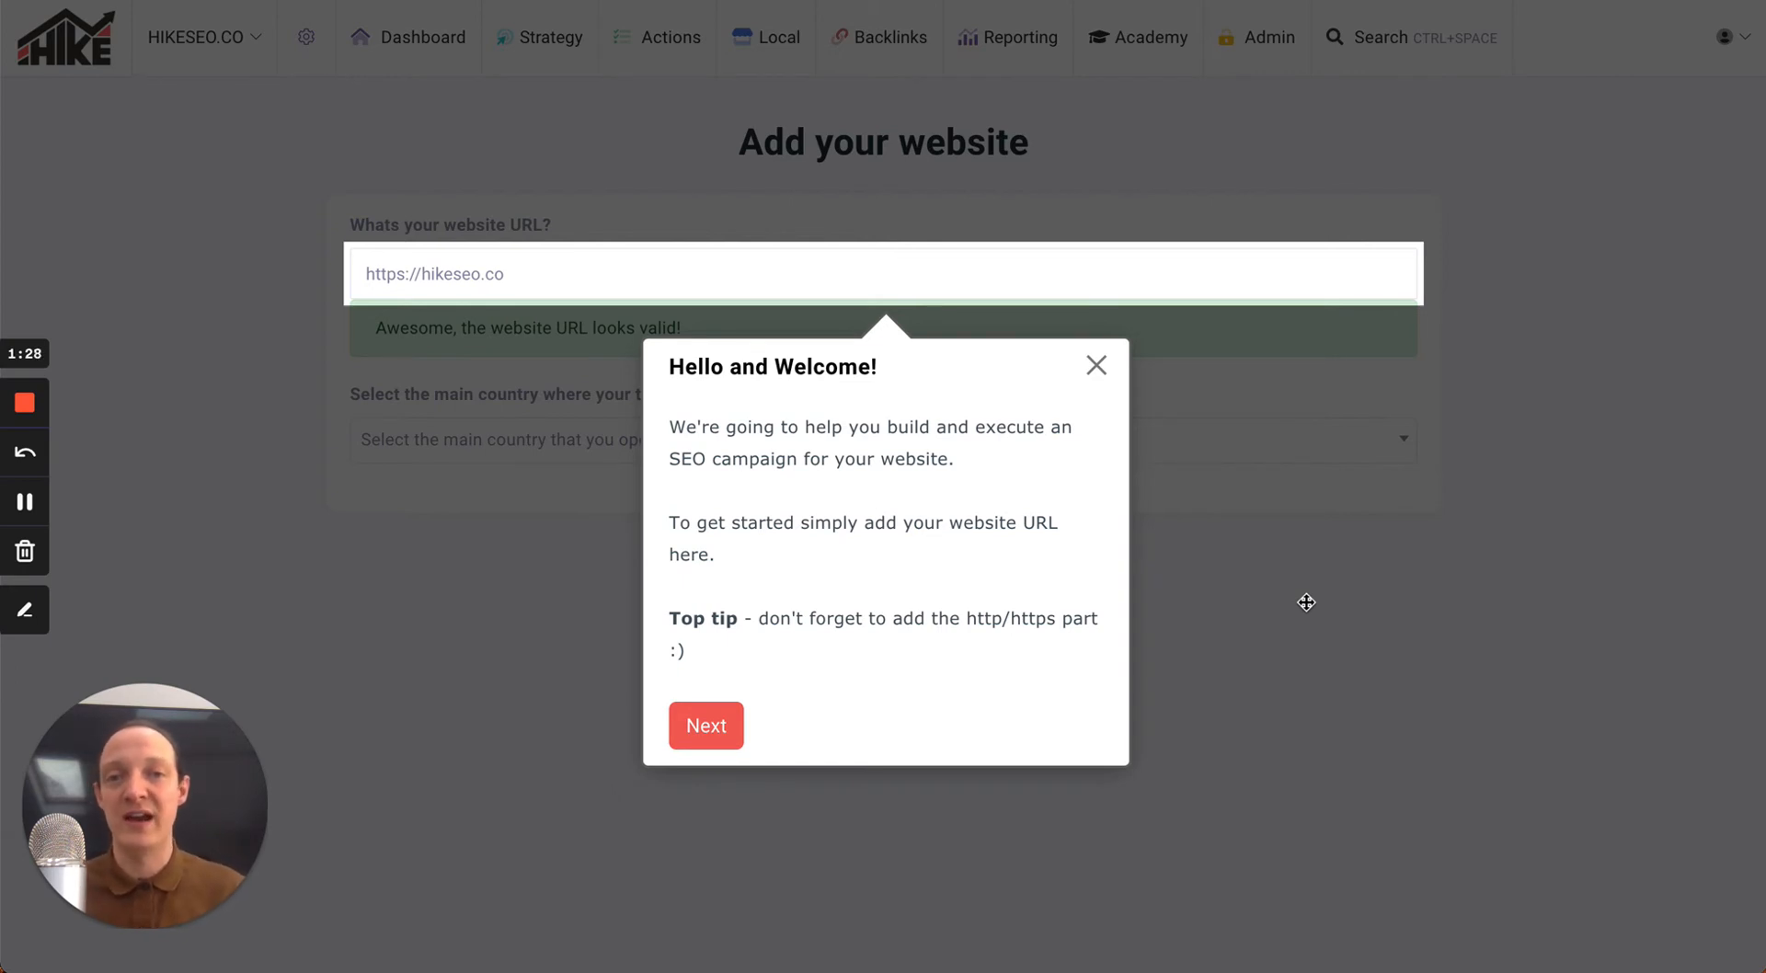
mouse_move(877, 513)
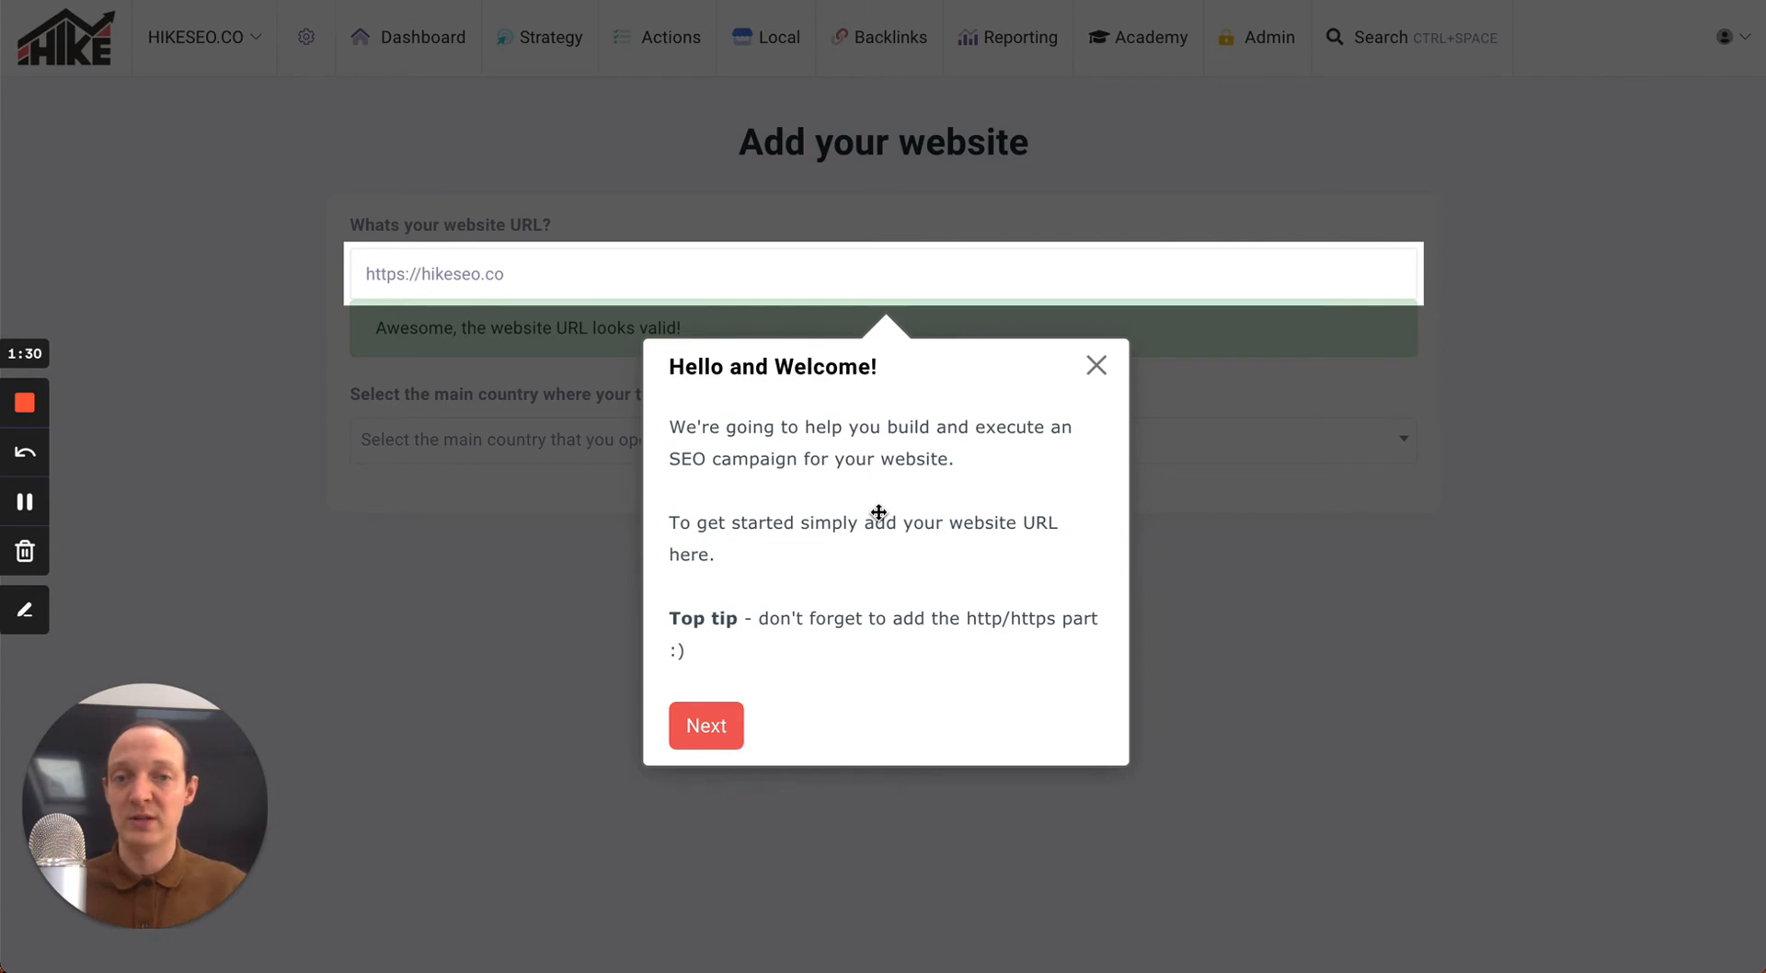
mouse_move(837, 441)
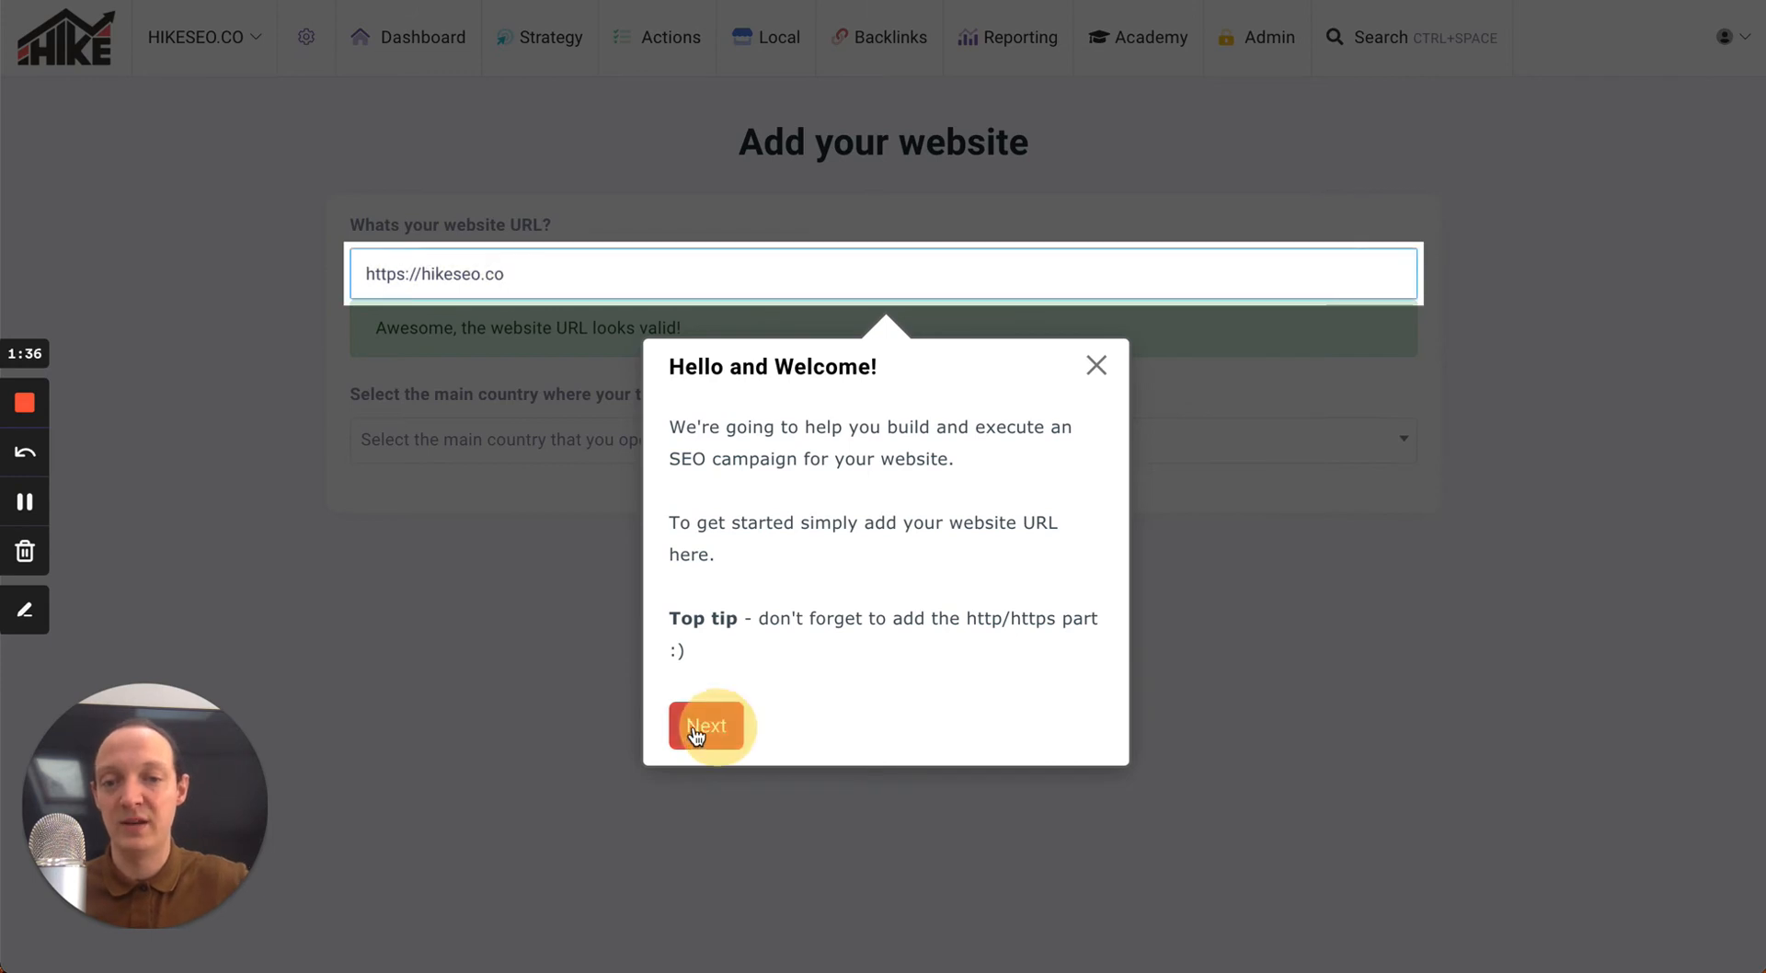
click(706, 725)
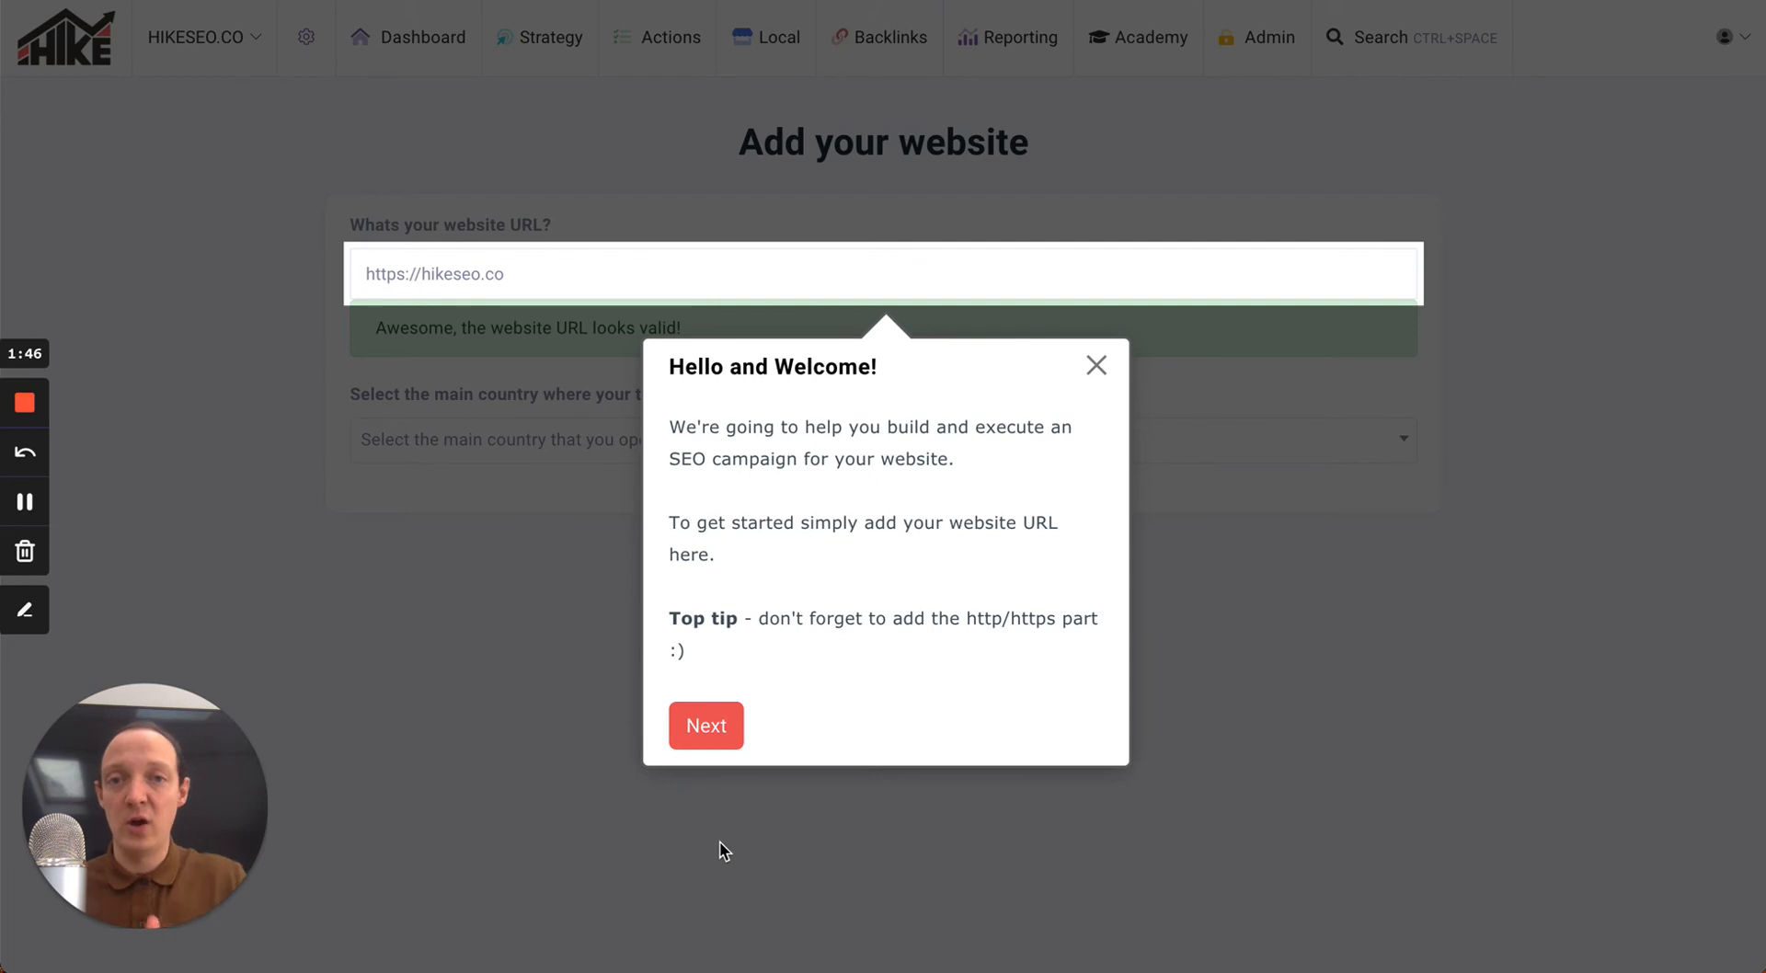
mouse_move(1357, 220)
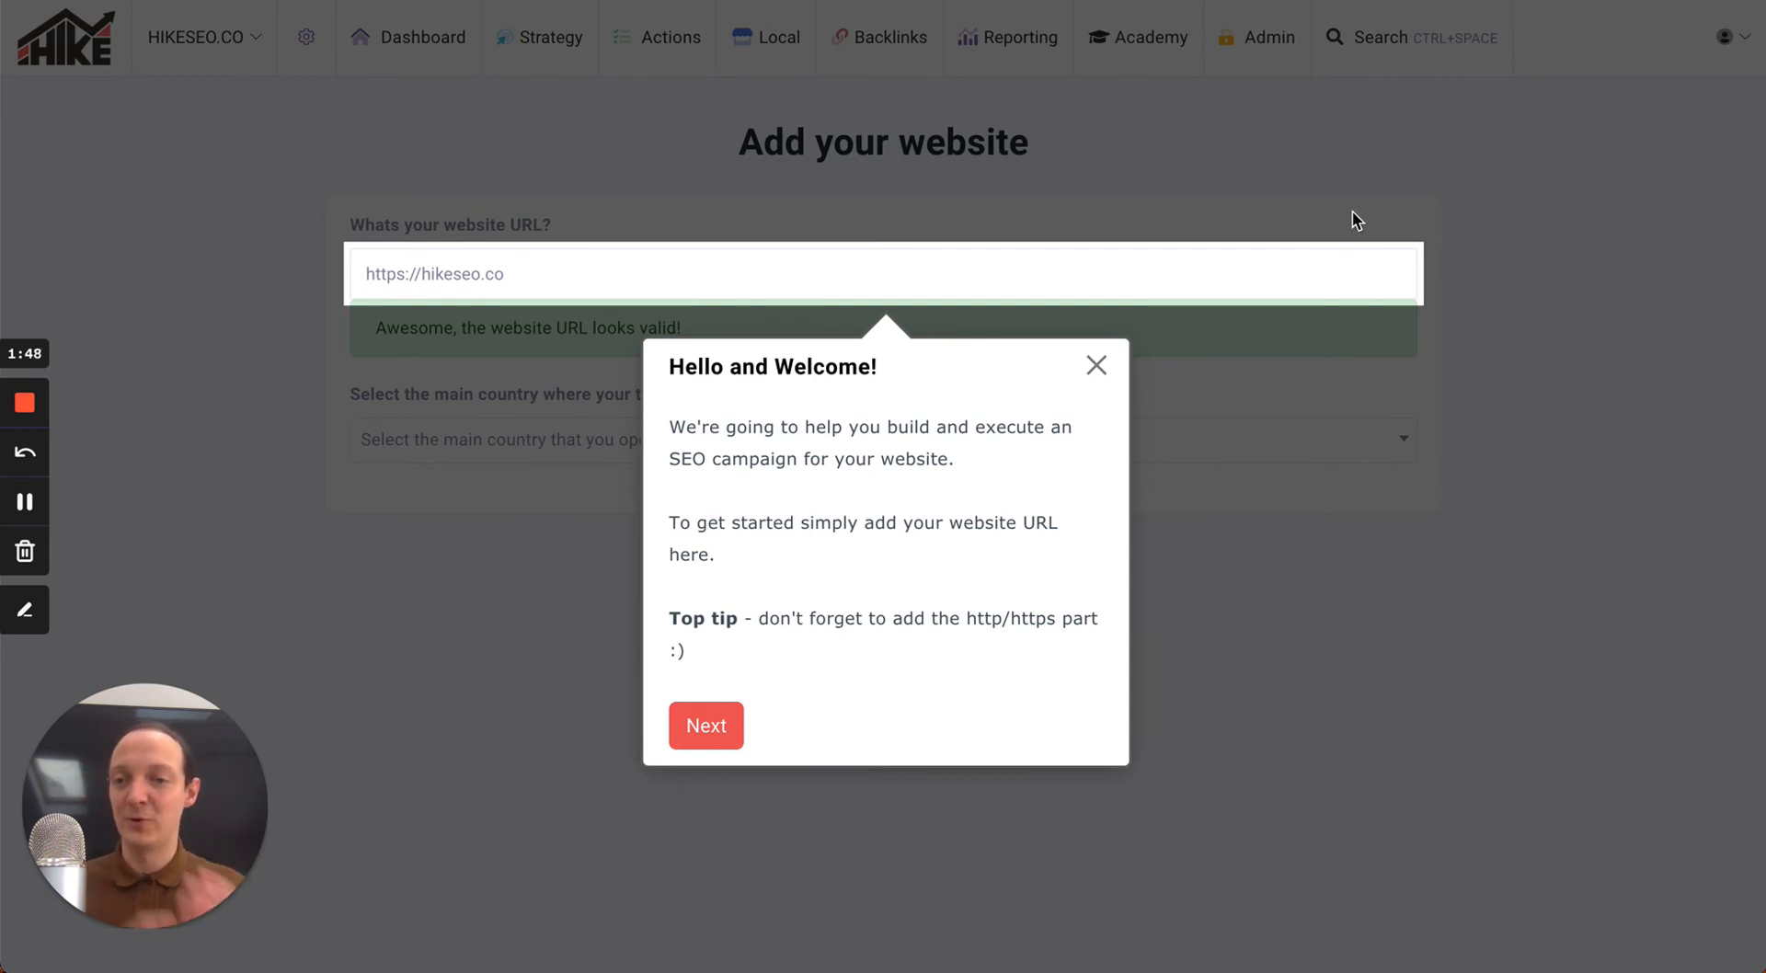